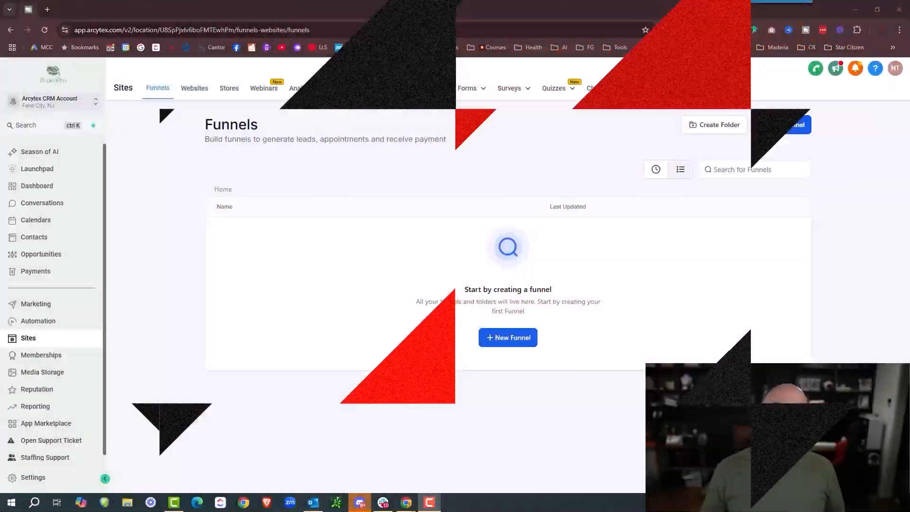
Go to the Opportunities section from the empty Funnels page
{"action": "left_click", "coordinate": [41, 255]}
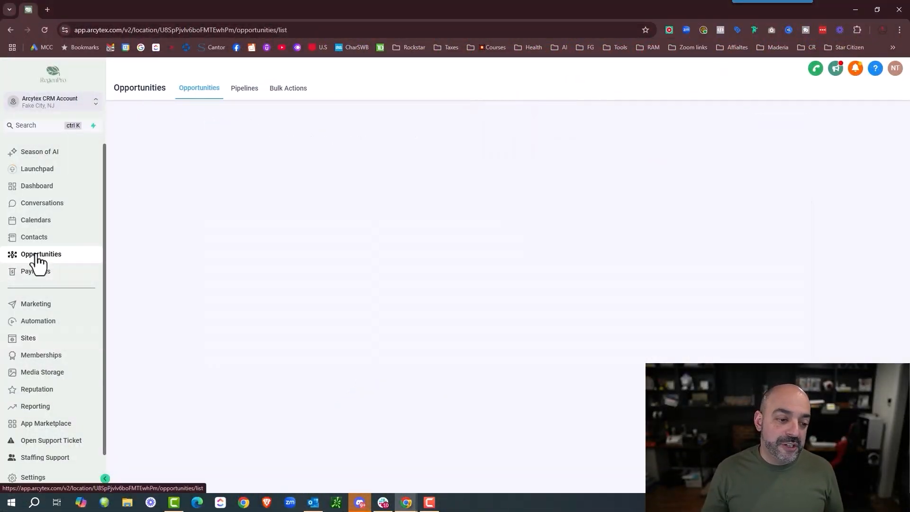
{"action": "left_click", "coordinate": [41, 254]}
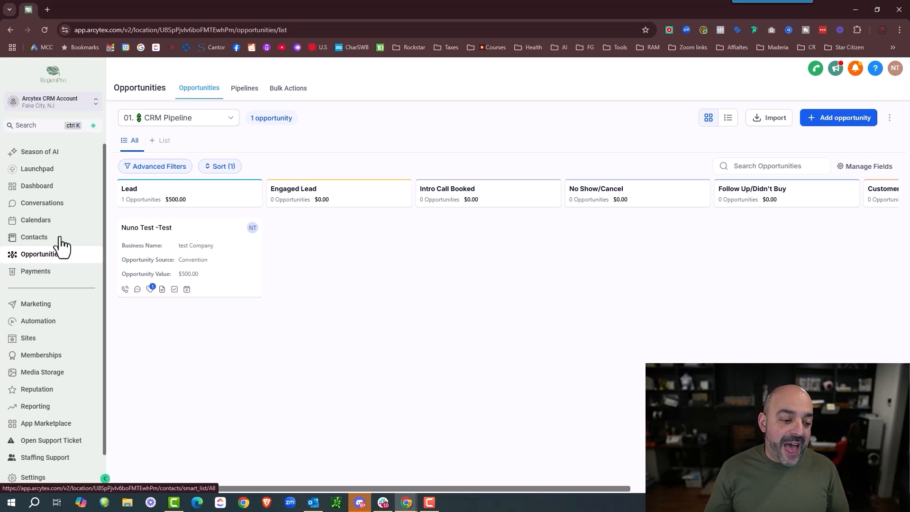
{"action": "mouse_move", "coordinate": [28, 337]}
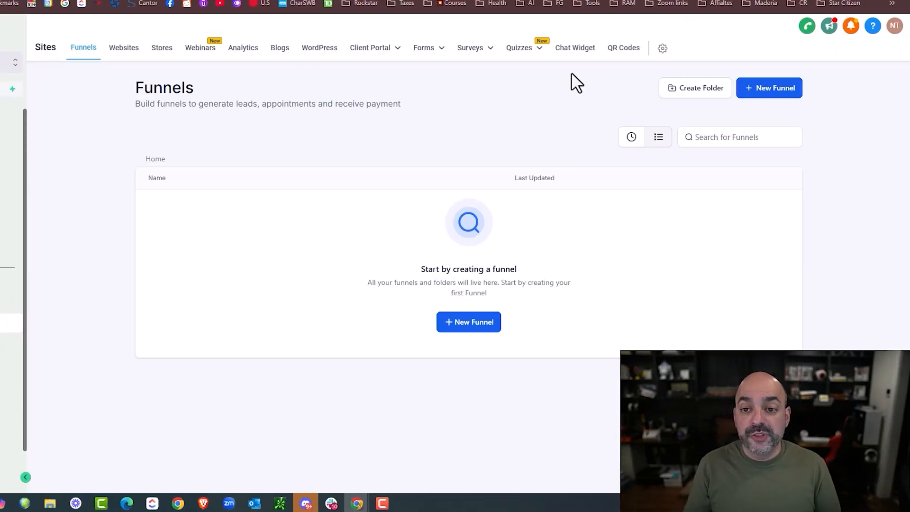
{"action": "mouse_move", "coordinate": [575, 48]}
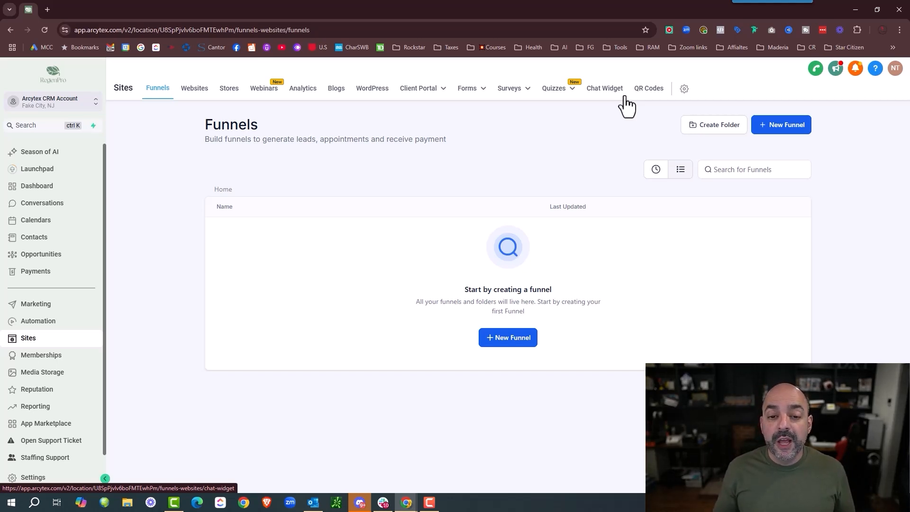
Go to the Calendars section, which reports no calendar found
{"action": "left_click", "coordinate": [35, 219]}
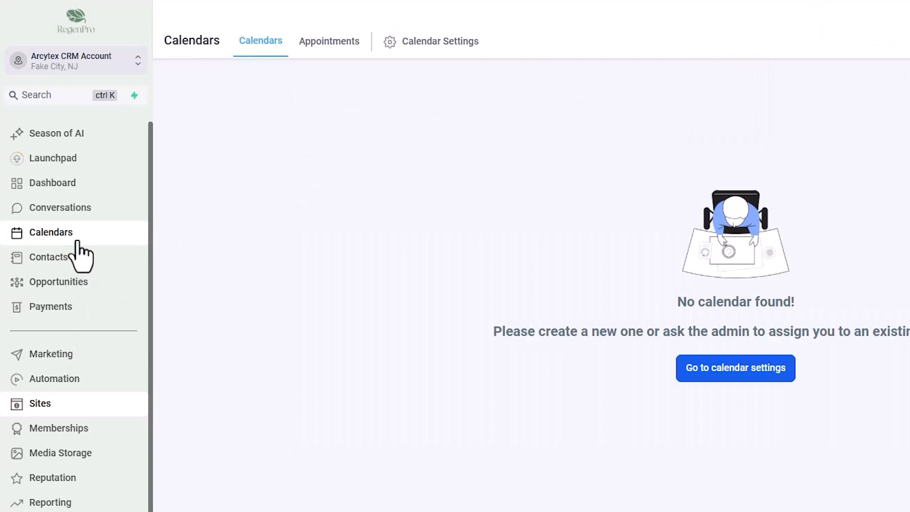